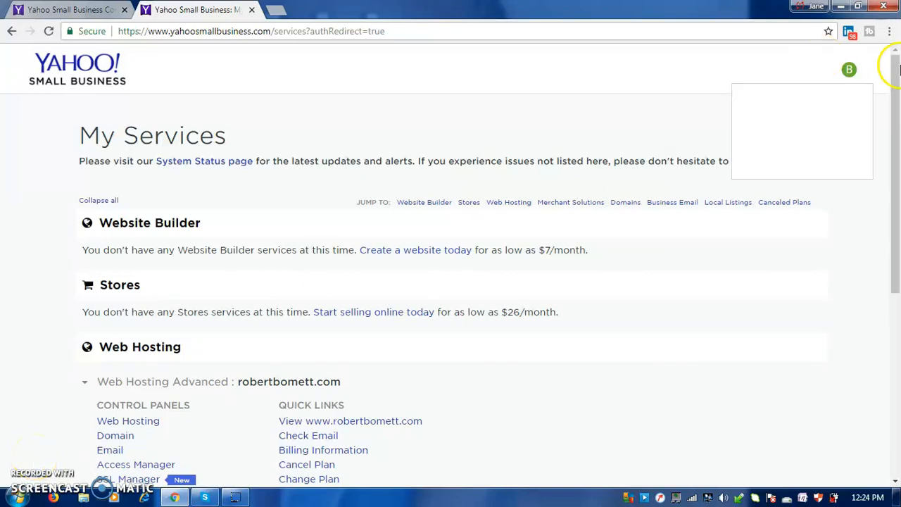
Reload the list of services and bring the Web Hosting entry for robertbomett.com into view.
click(850, 71)
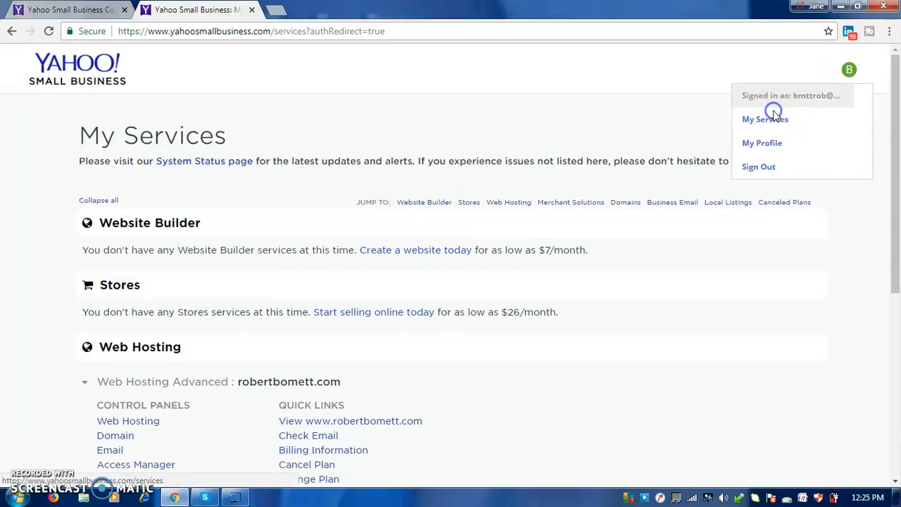
click(766, 118)
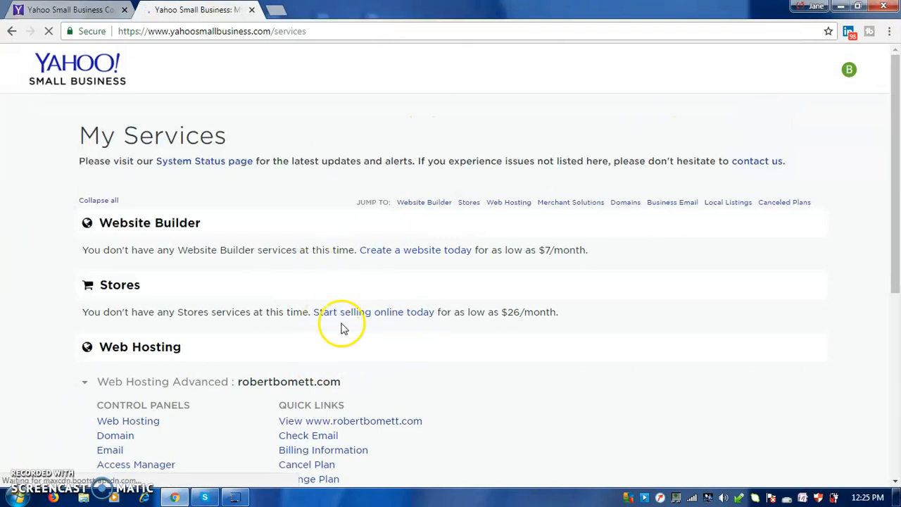
mouse_move(144, 375)
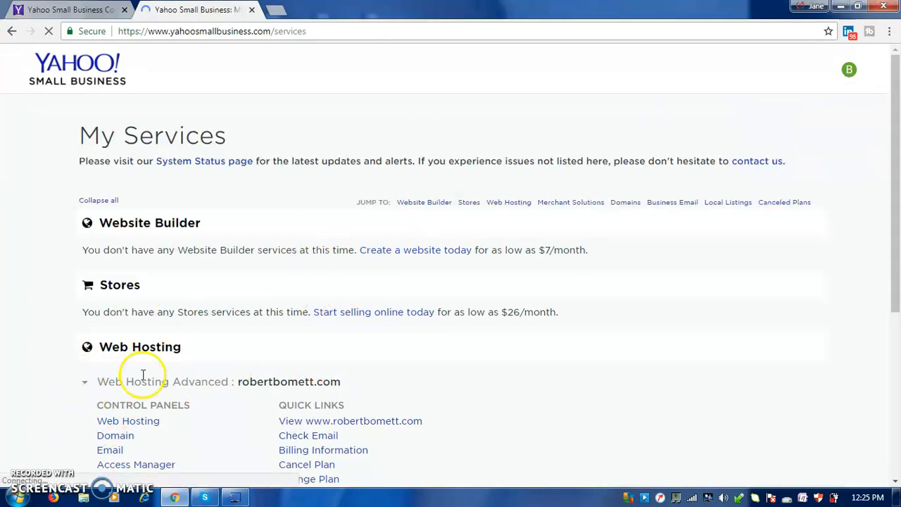
mouse_move(890, 408)
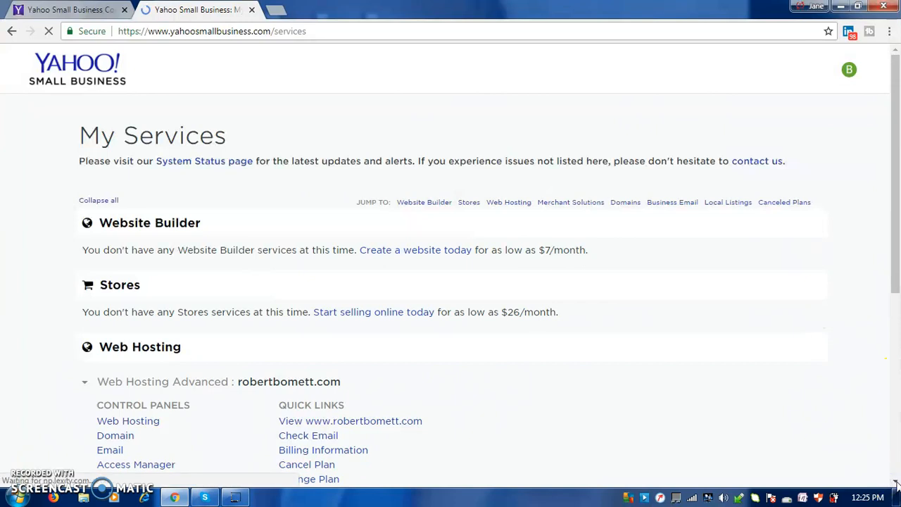
scroll(down, 3)
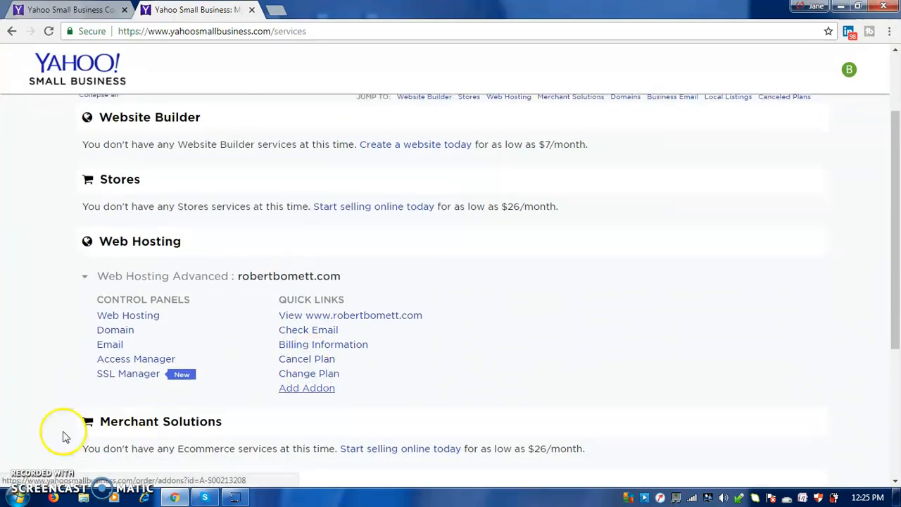
mouse_move(226, 352)
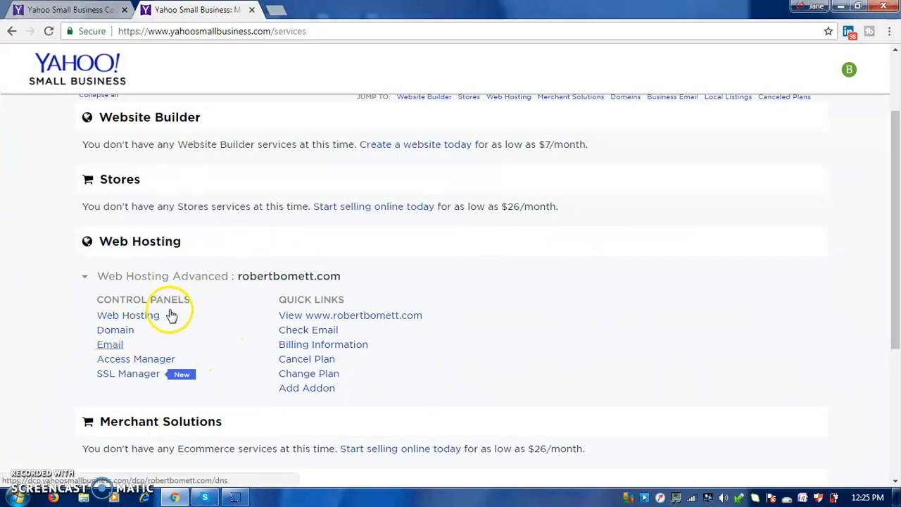
Launch the Web Hosting control panel for robertbomett.com.
click(127, 316)
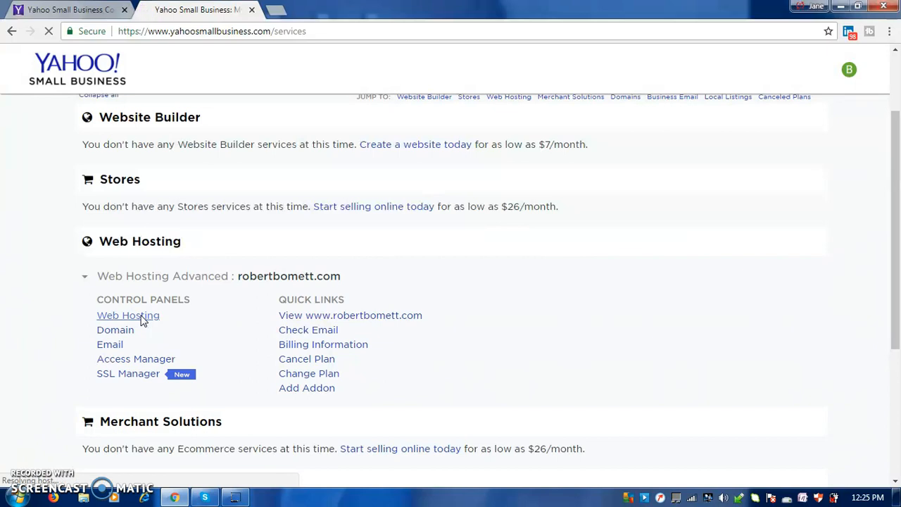
click(127, 315)
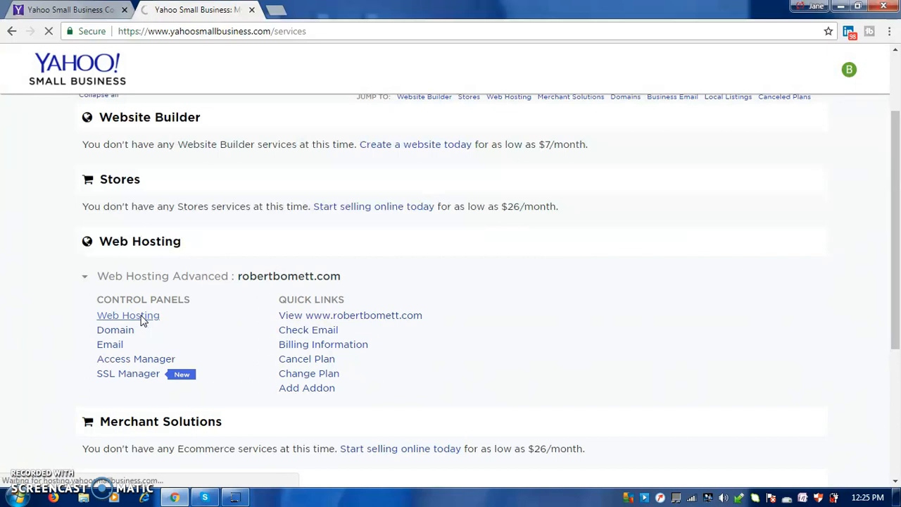
click(126, 315)
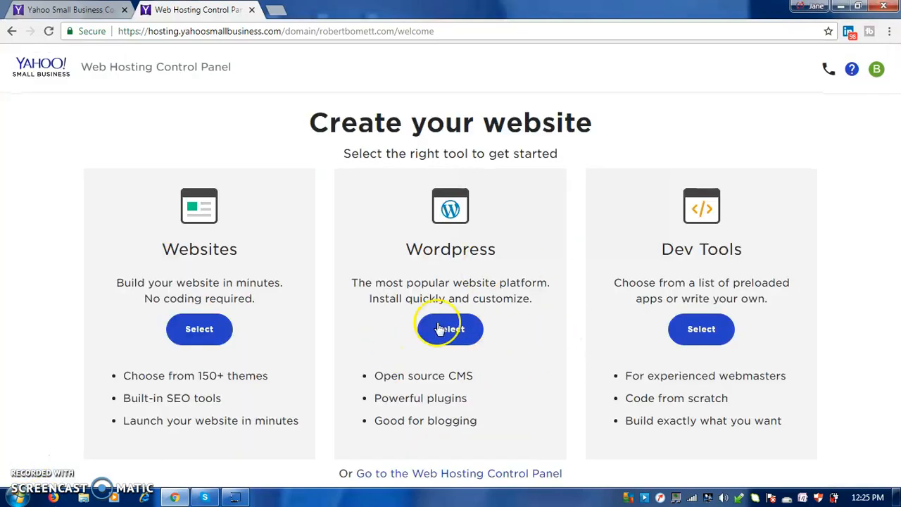
mouse_move(519, 317)
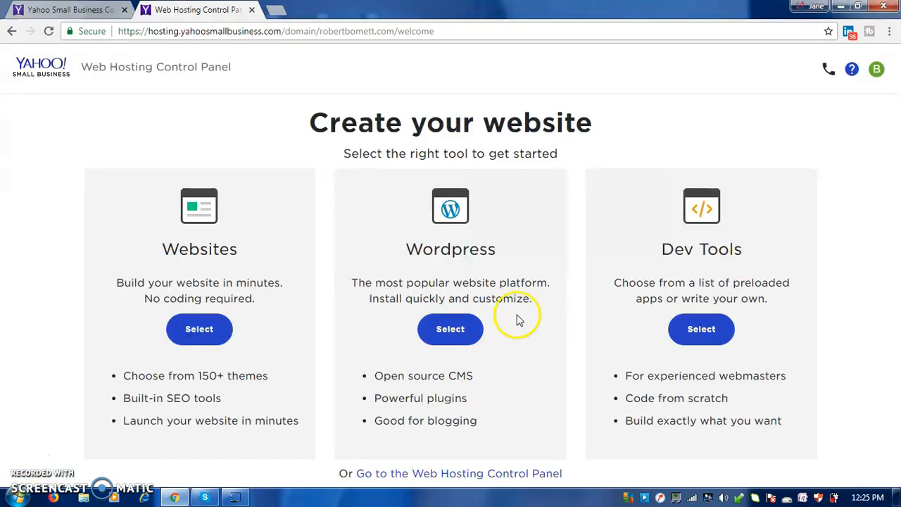
Choose WordPress as the way to build the robertbomett.com website.
click(451, 329)
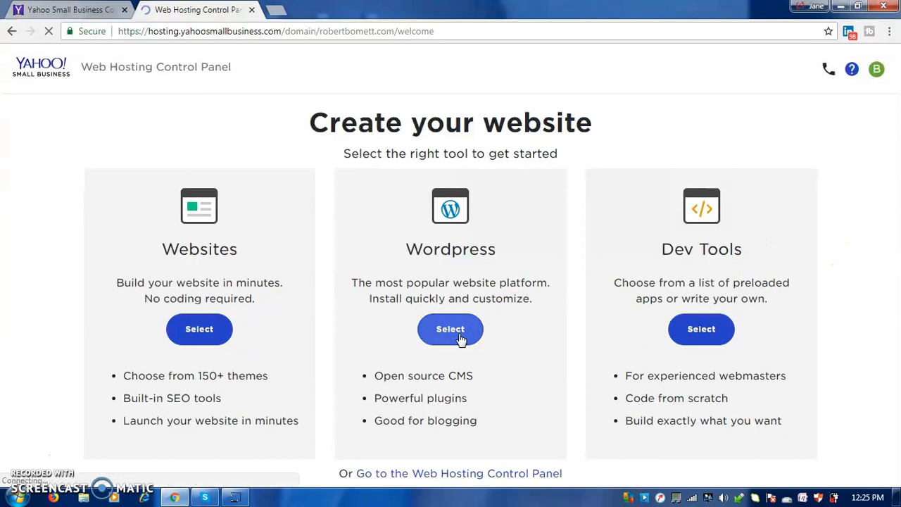
click(450, 330)
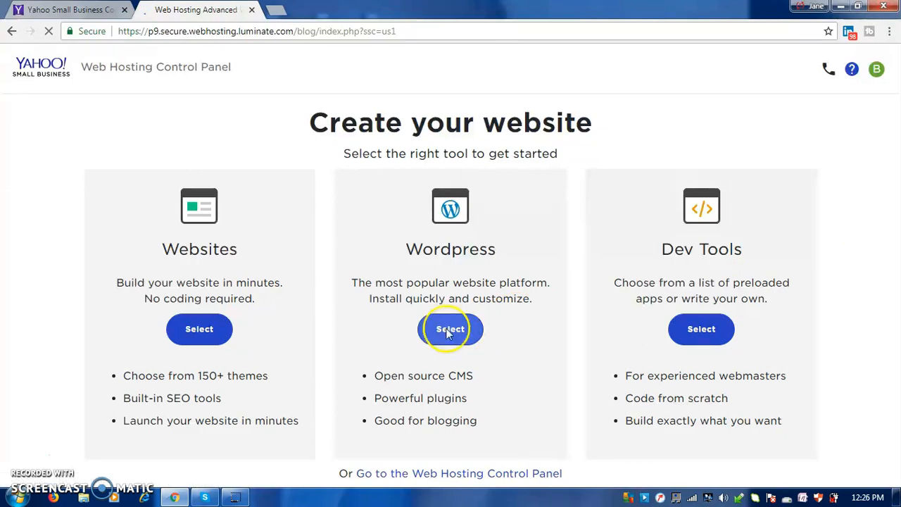
click(450, 329)
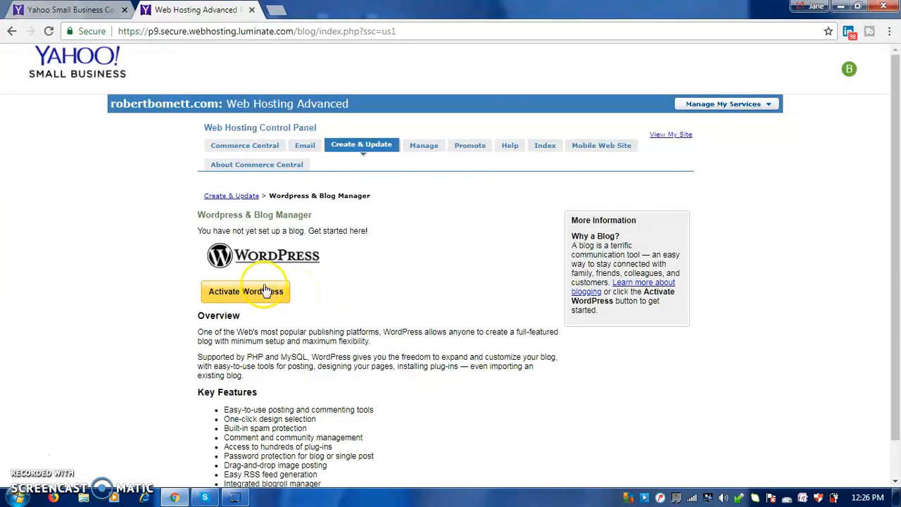
Start WordPress activation from the Wordpress & Blog Manager page.
click(245, 291)
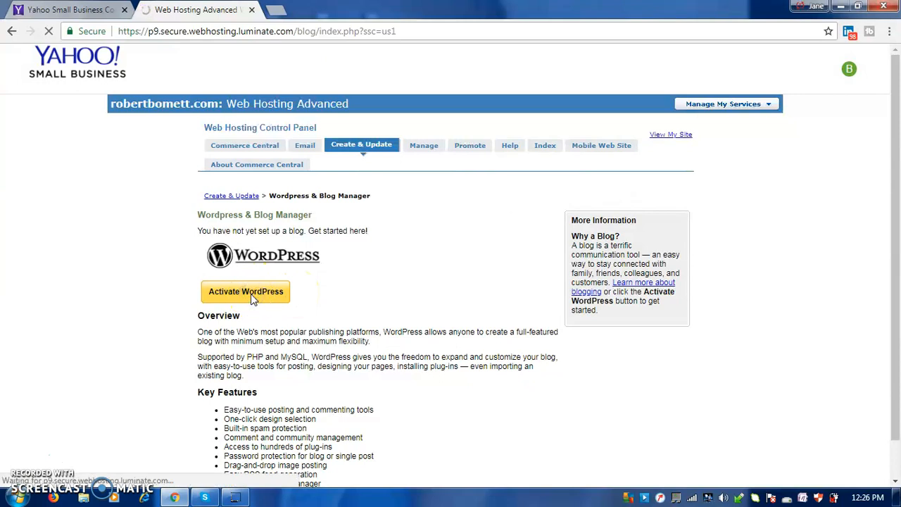
click(245, 291)
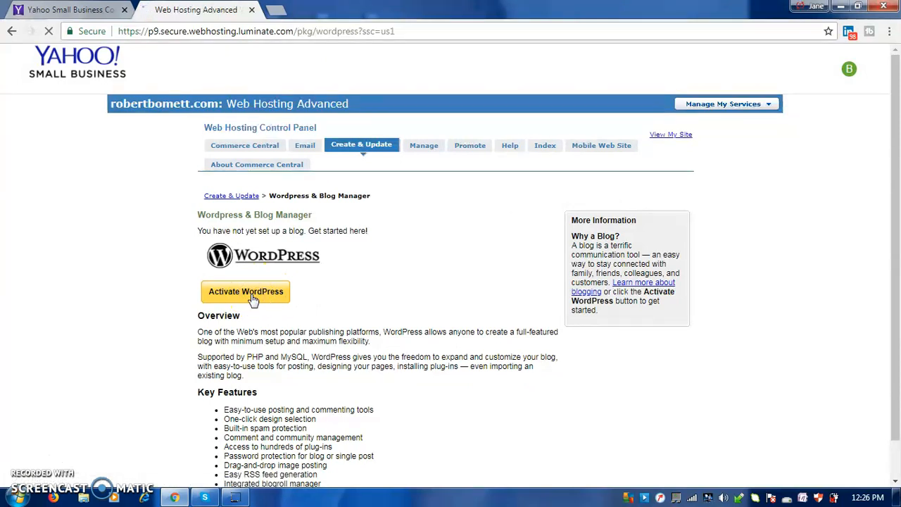
click(245, 291)
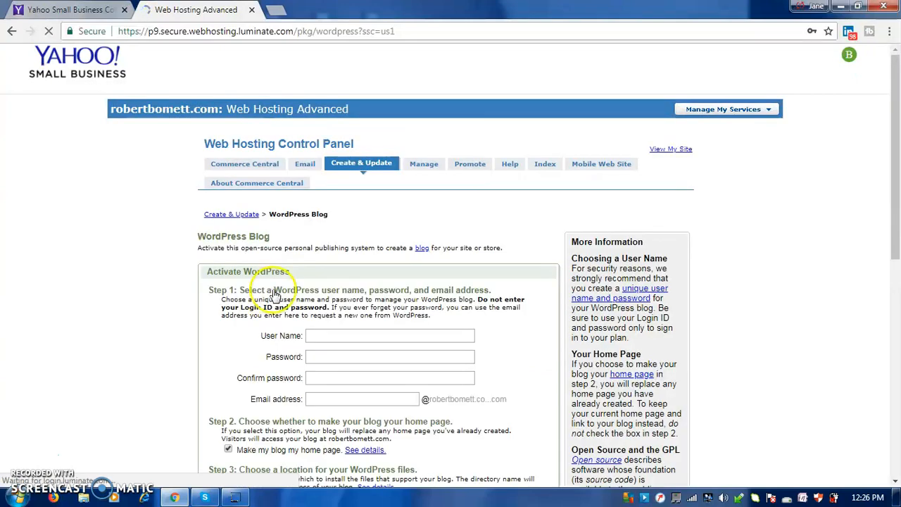
Enter a WordPress user name with matching password and confirmation, and begin the email address.
click(389, 335)
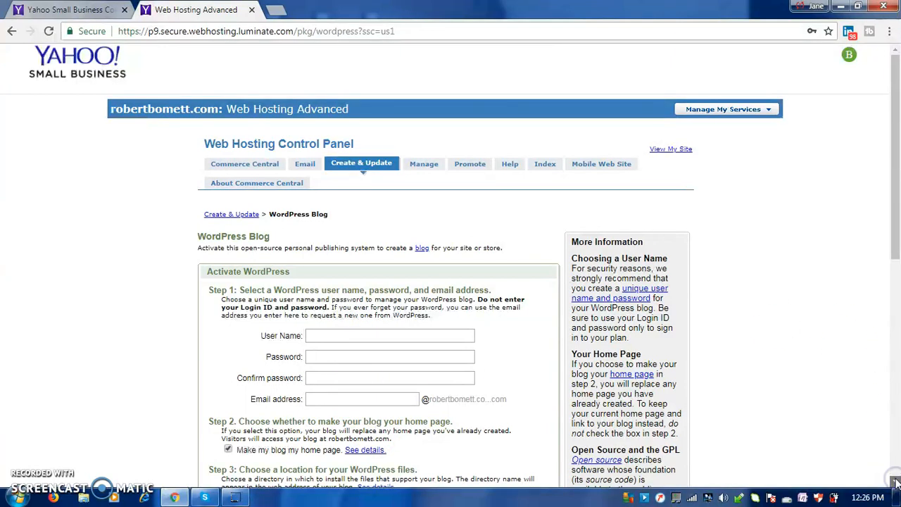
scroll(down, 3)
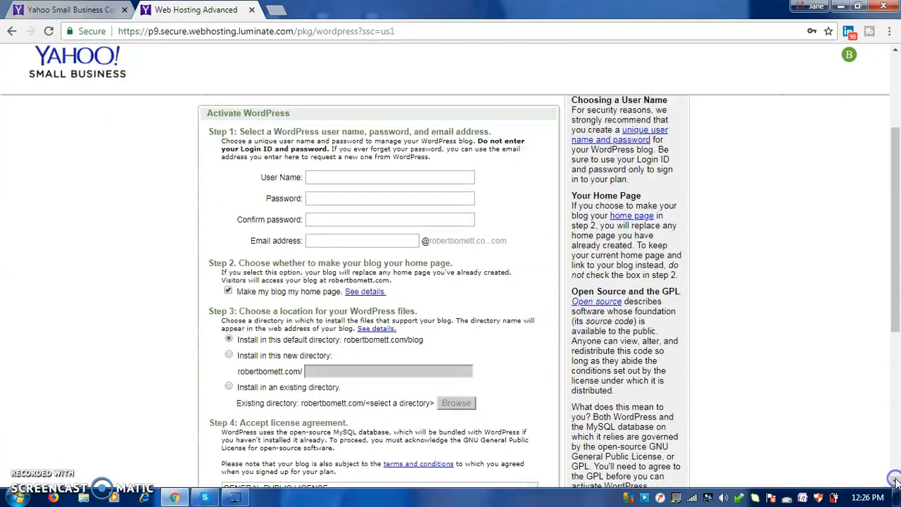
scroll(down, 3)
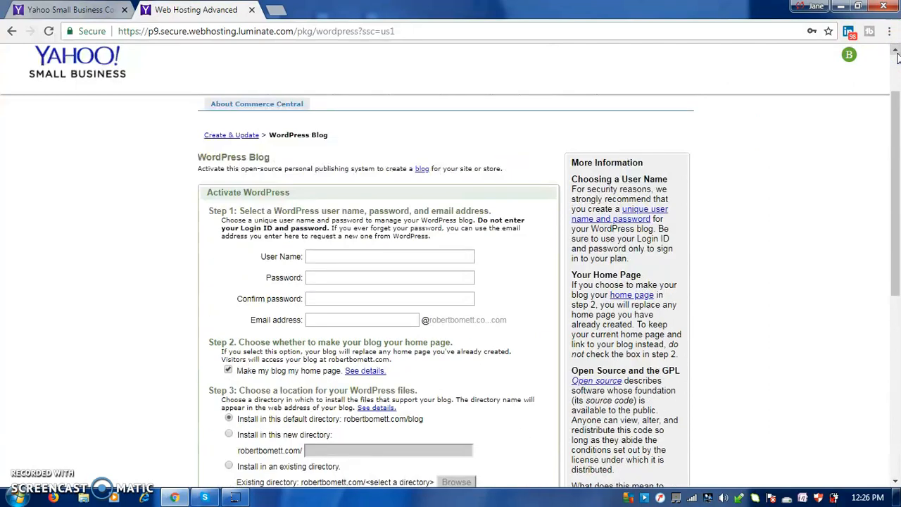
scroll(up, 3)
text(rob)
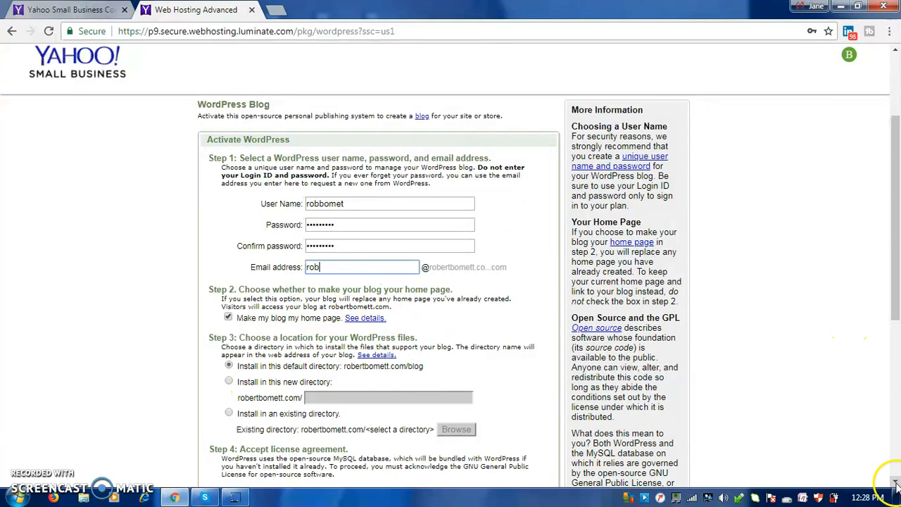
scroll(down, 3)
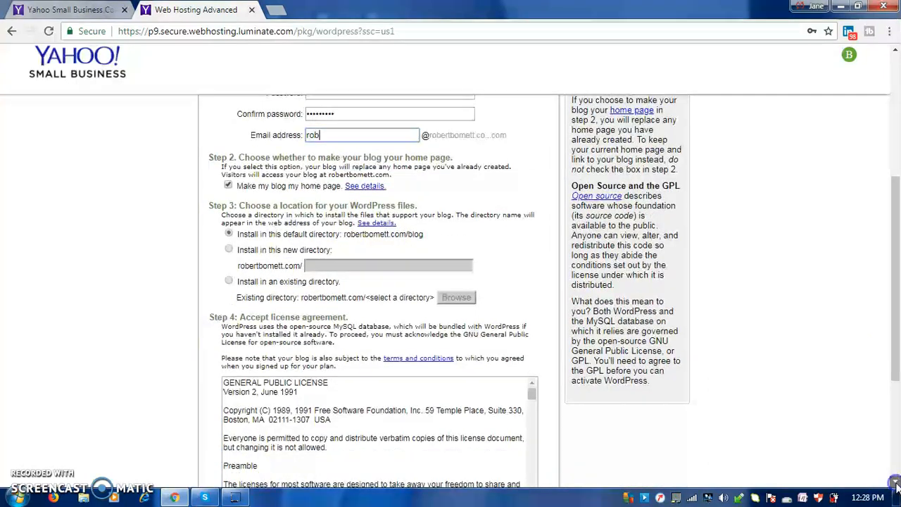
Agree to the GNU General Public License terms and activate the WordPress blog.
scroll(down, 3)
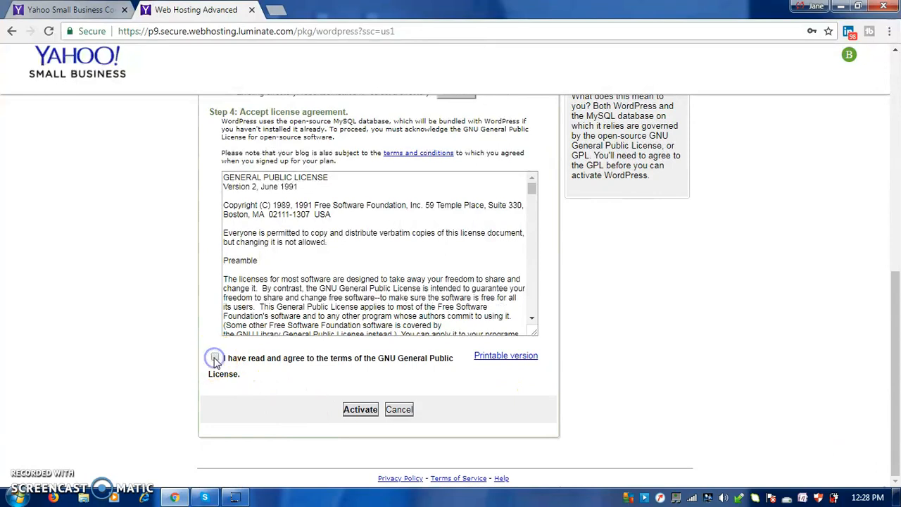
click(215, 358)
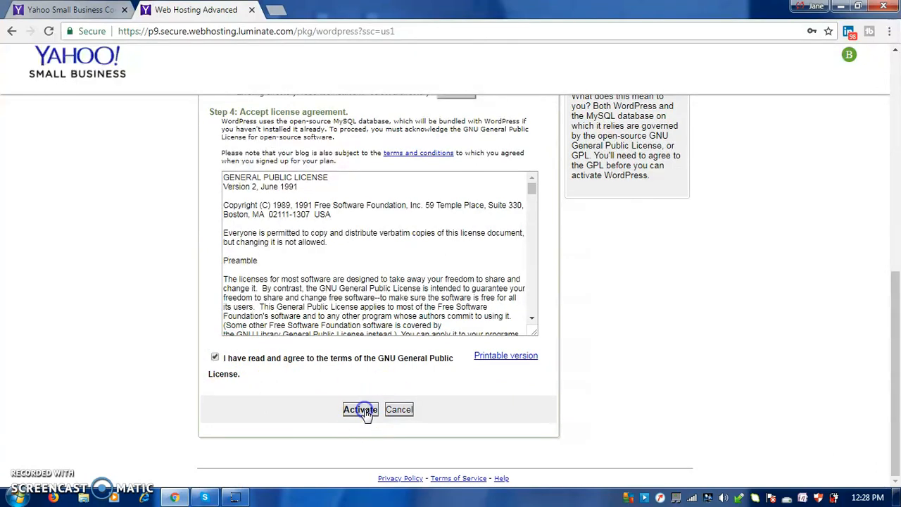
click(360, 409)
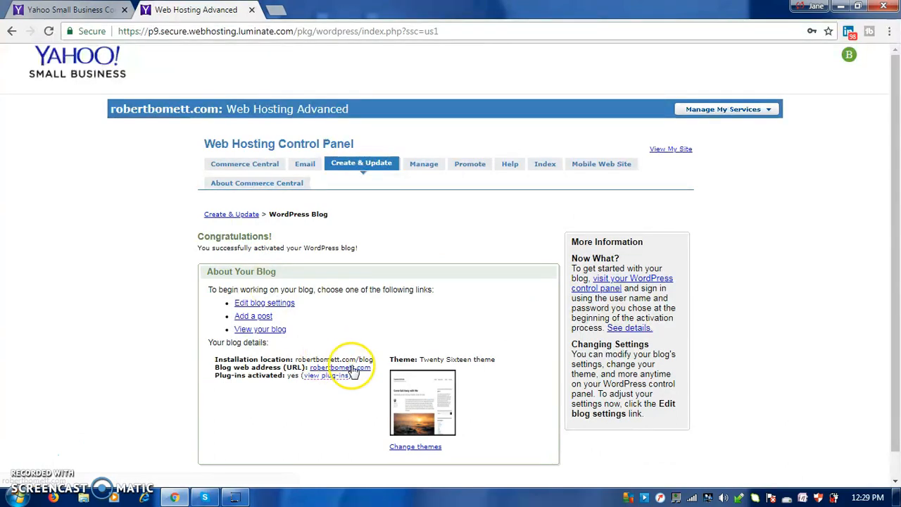
click(341, 366)
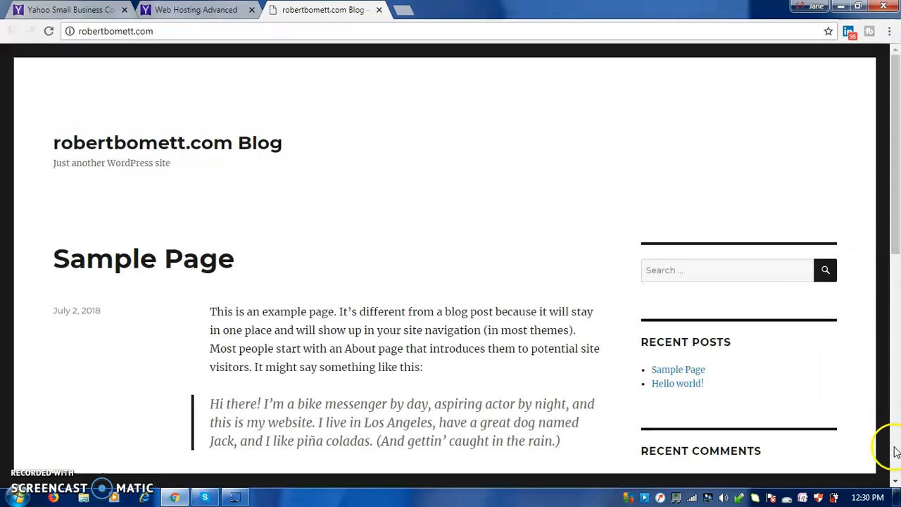
scroll(down, 3)
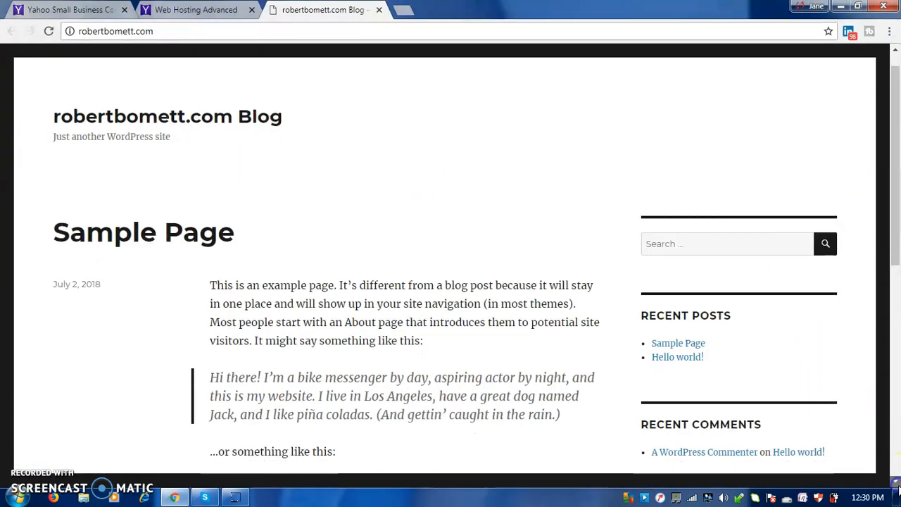
scroll(down, 3)
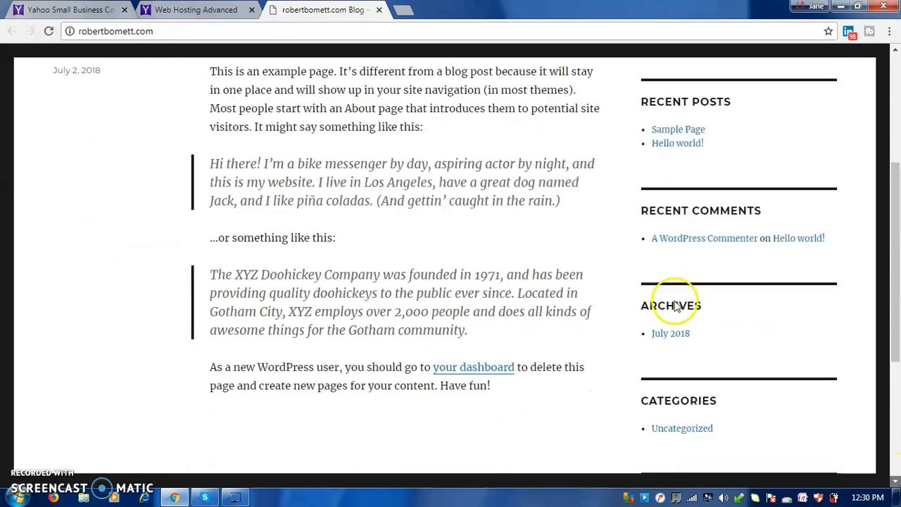
scroll(down, 3)
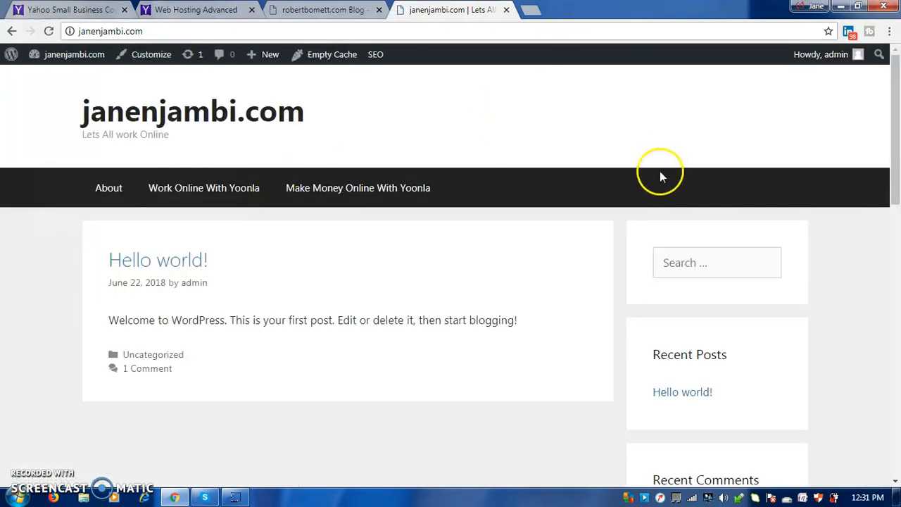
mouse_move(894, 214)
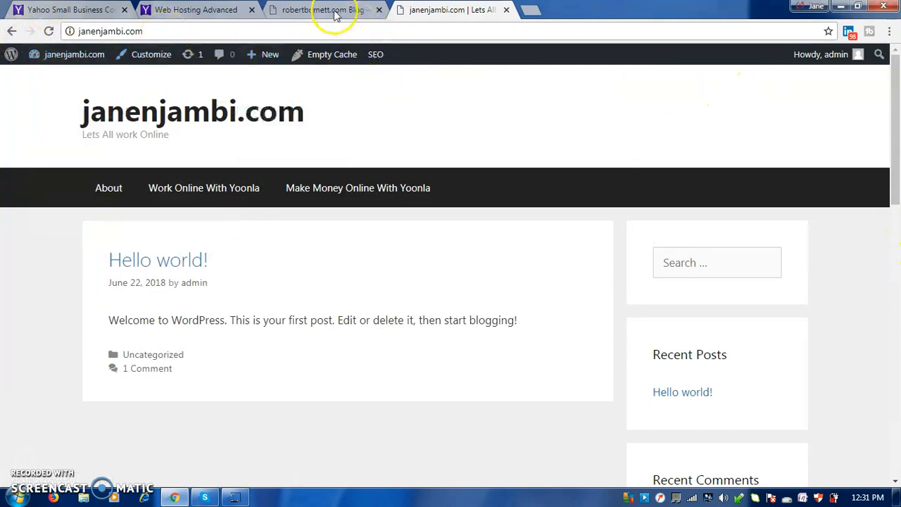
Hover the janenjambi.com admin toolbar's SEO item and switch browser tabs to compare blogs.
click(374, 53)
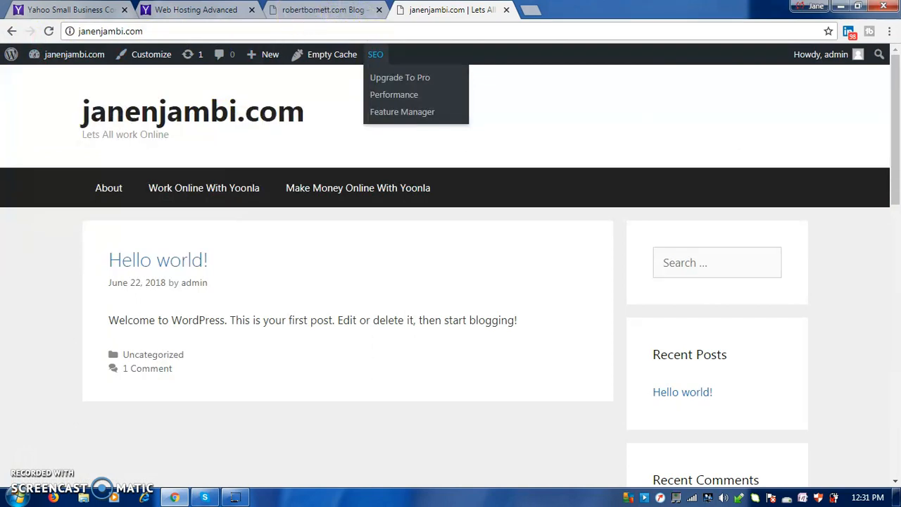
click(324, 8)
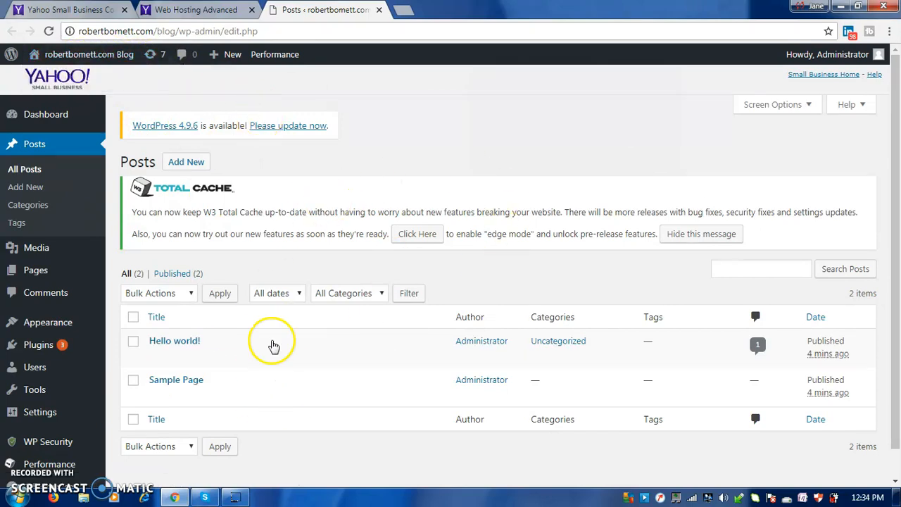
mouse_move(310, 217)
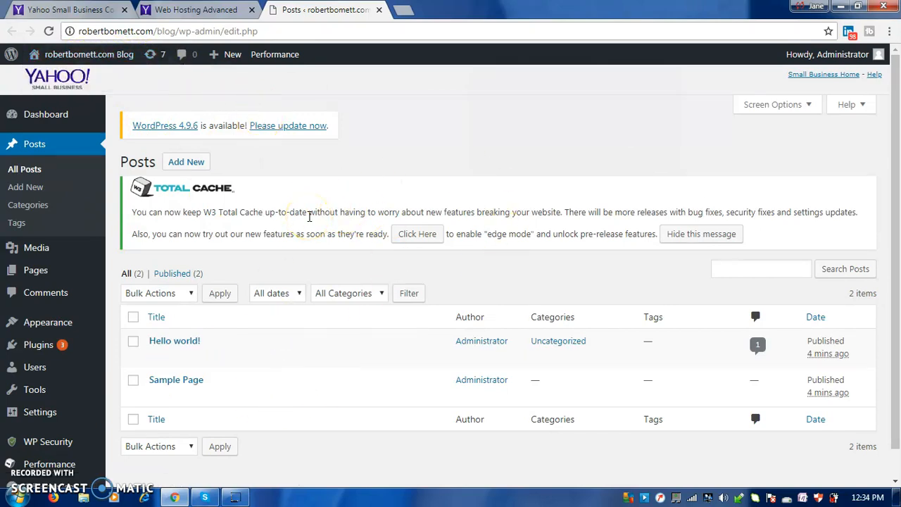